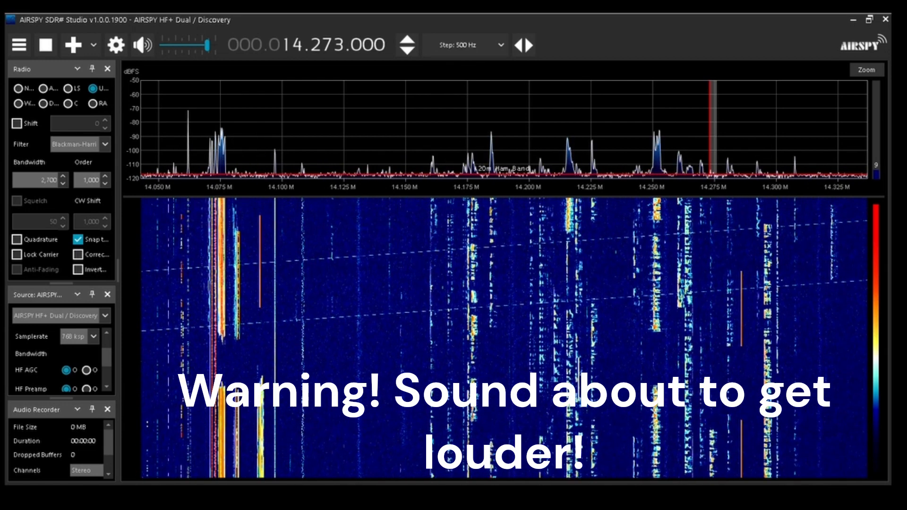
mouse_move(645, 221)
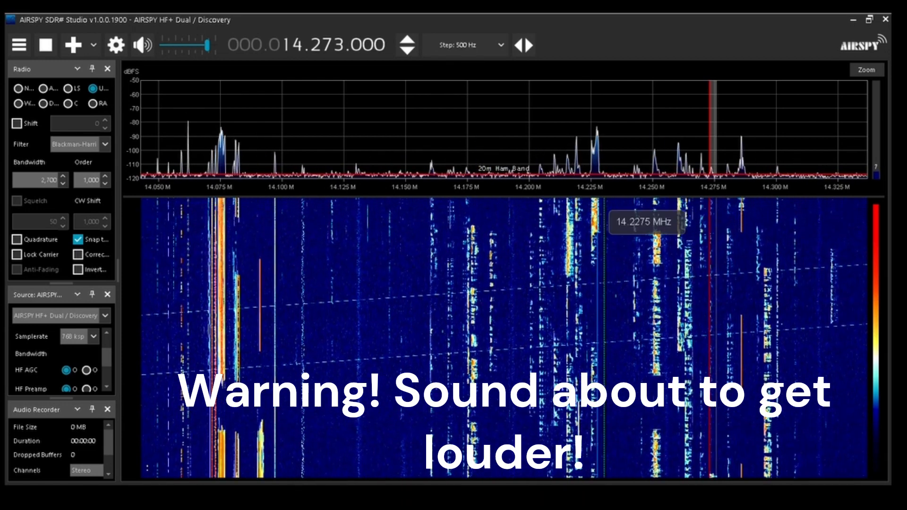
Step: Tune the VFO from 14.273 MHz to the SSB signal at 14.225 MHz on the waterfall
left_click(588, 133)
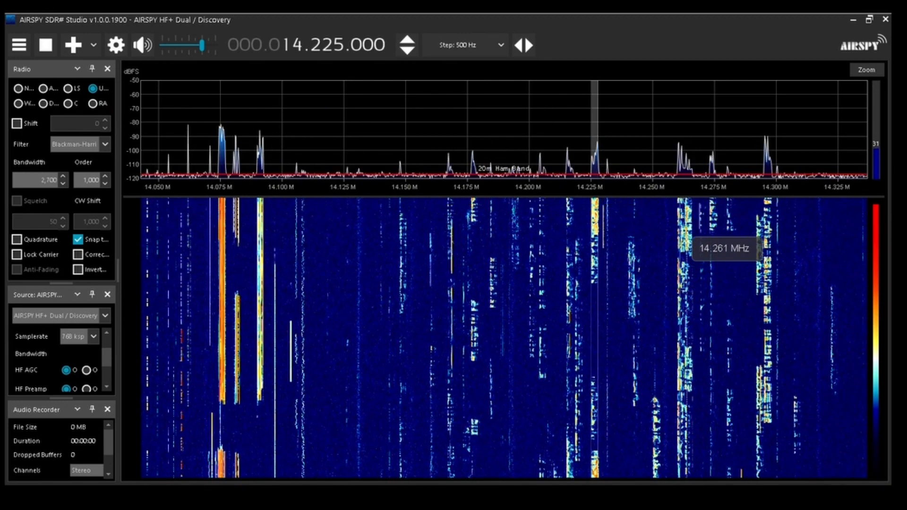
mouse_move(517, 254)
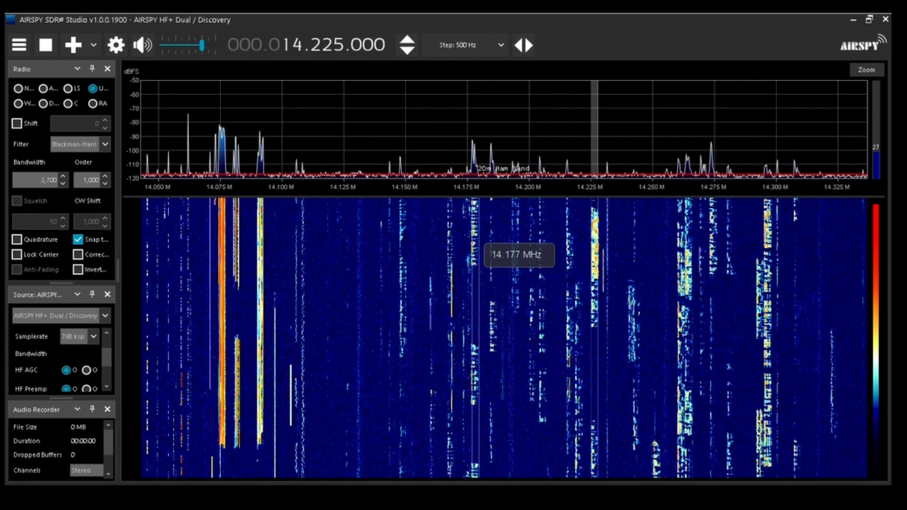
Step: Tune to the SSB station at 14.1765 MHz lower in the 20m band
left_click(472, 254)
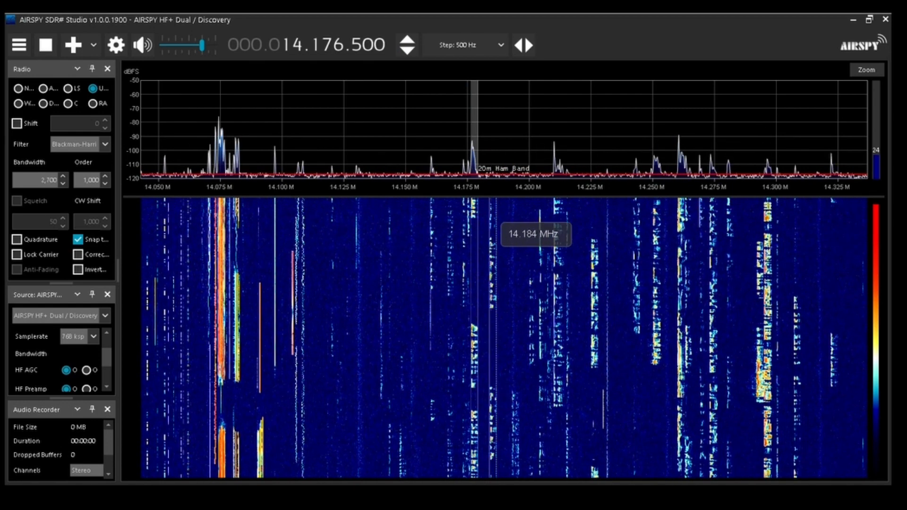
mouse_move(606, 236)
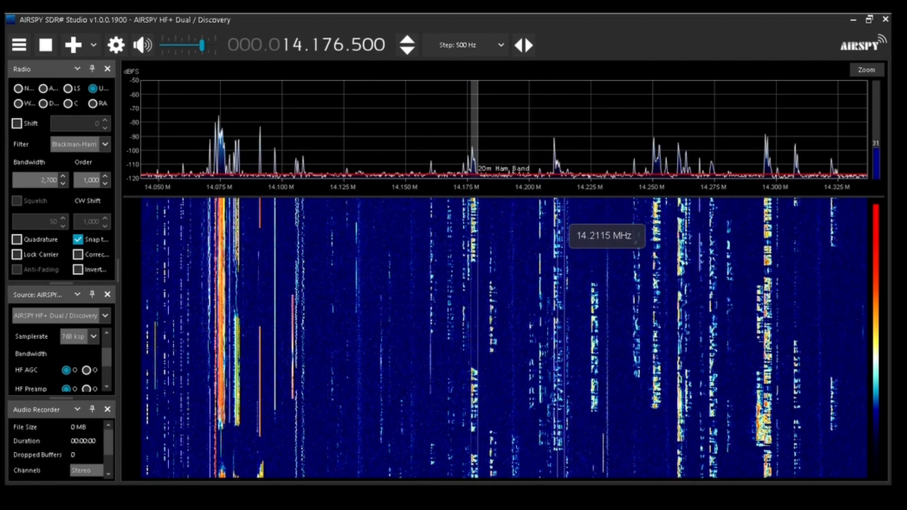
mouse_move(460, 260)
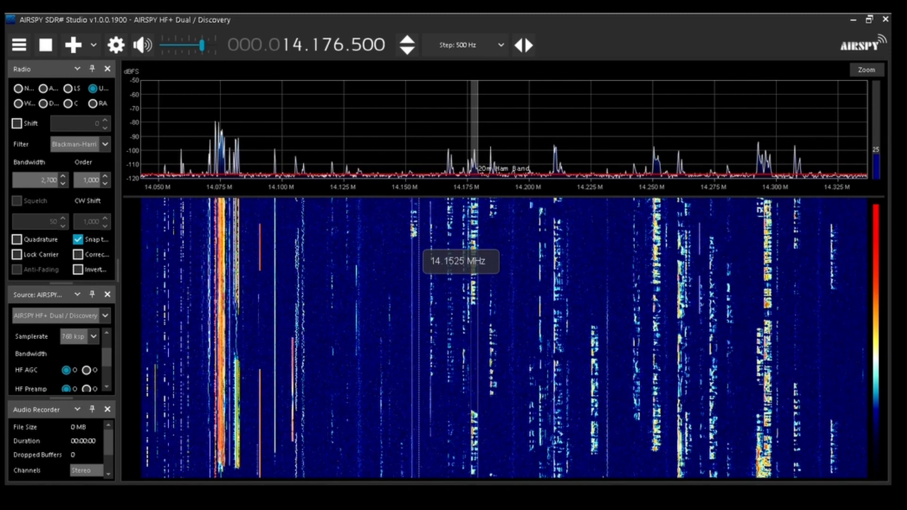
mouse_move(601, 249)
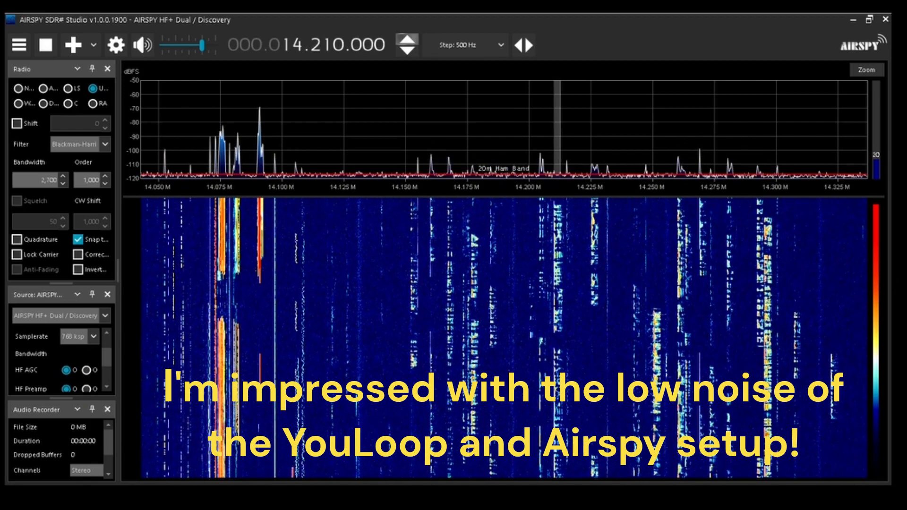
mouse_move(757, 273)
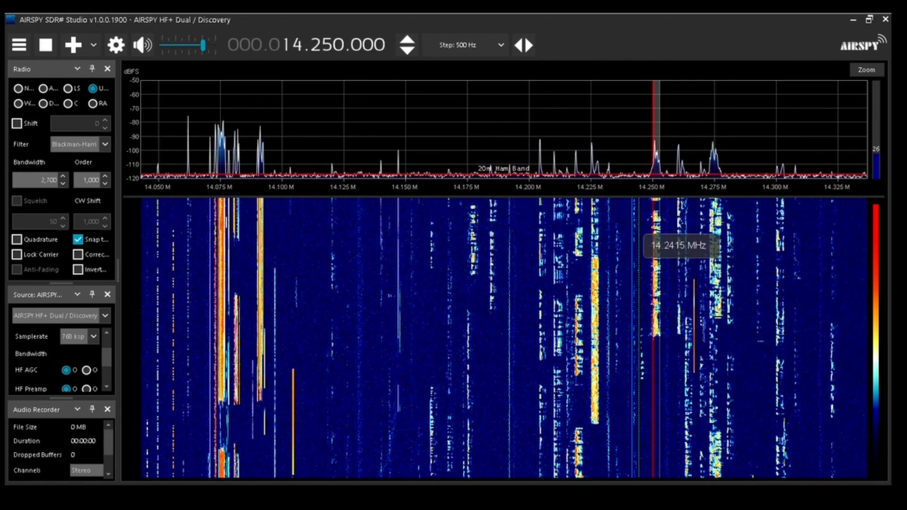
mouse_move(636, 243)
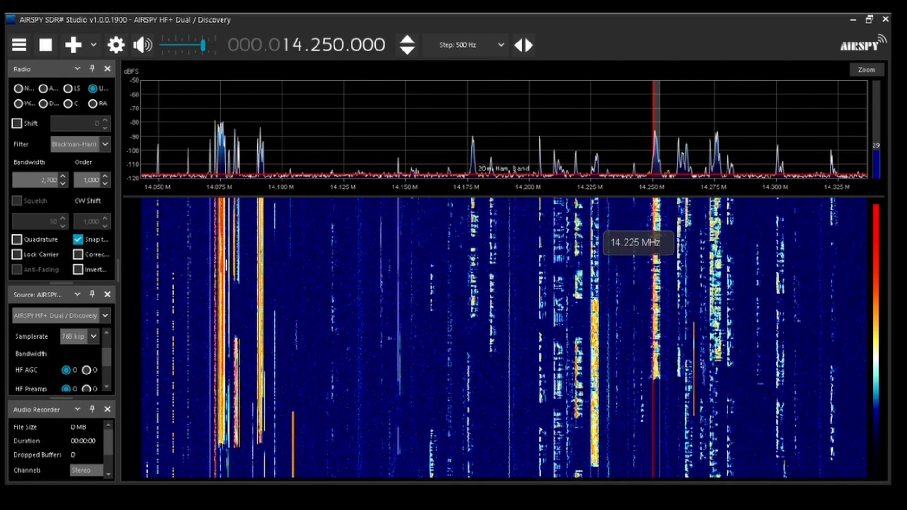